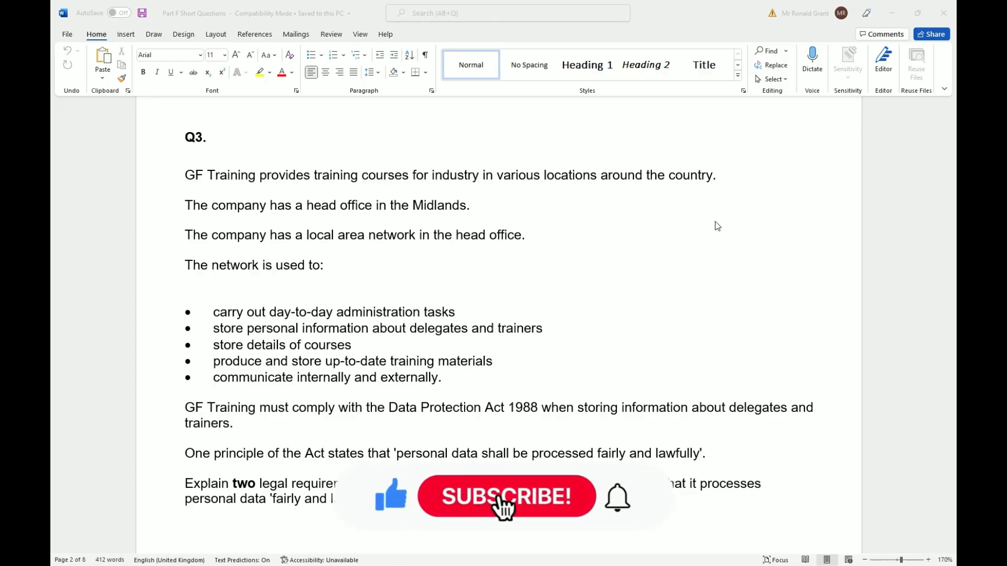
Scroll down to show the numbered answer lines below Question 3 on legal requirements.
click(505, 497)
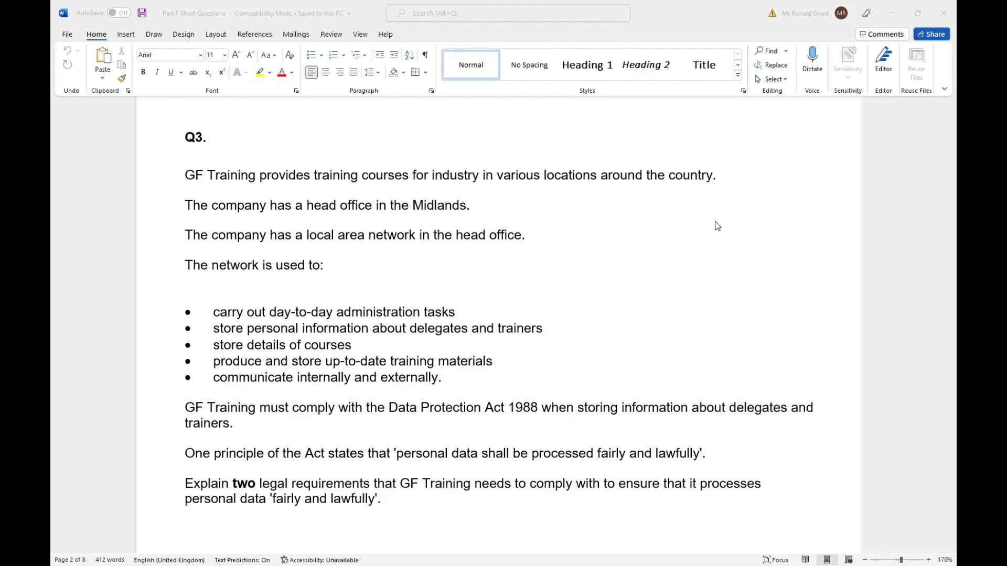
mouse_move(258, 336)
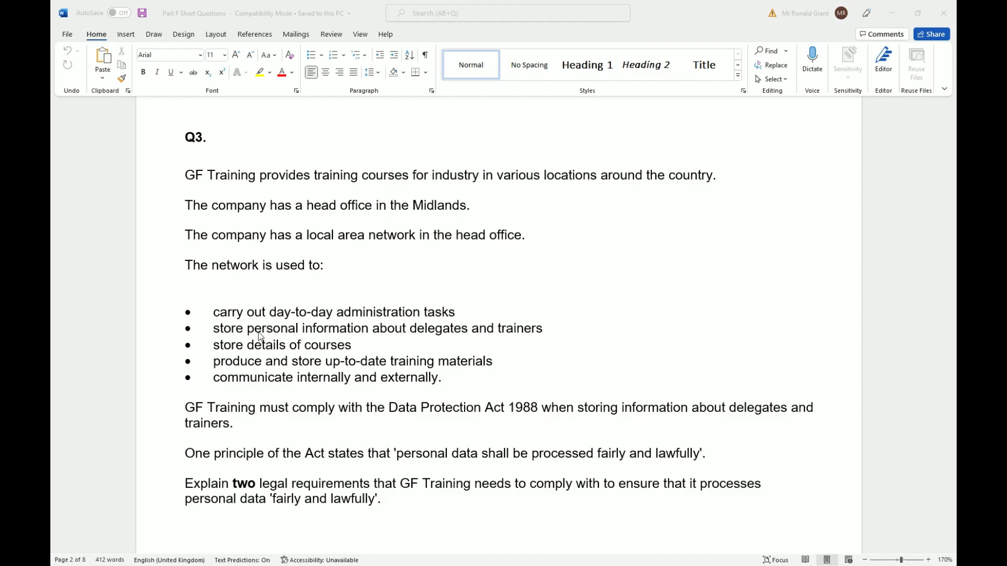
mouse_move(296, 351)
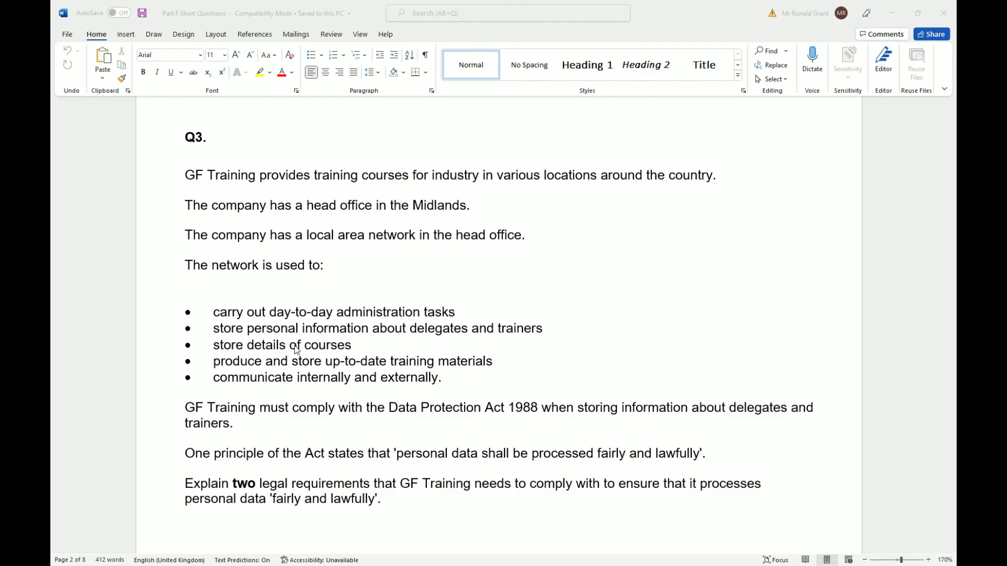
mouse_move(230, 369)
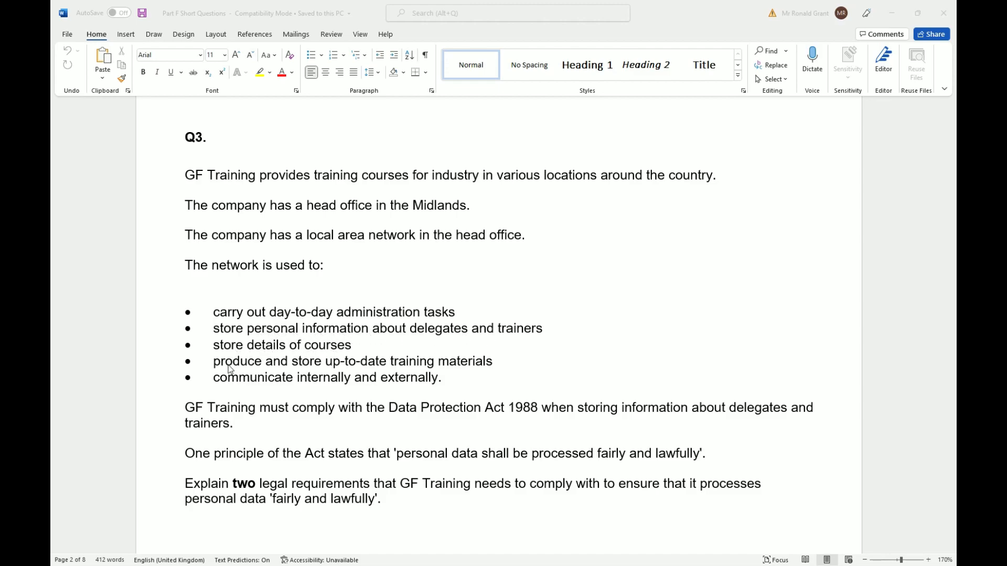
mouse_move(472, 382)
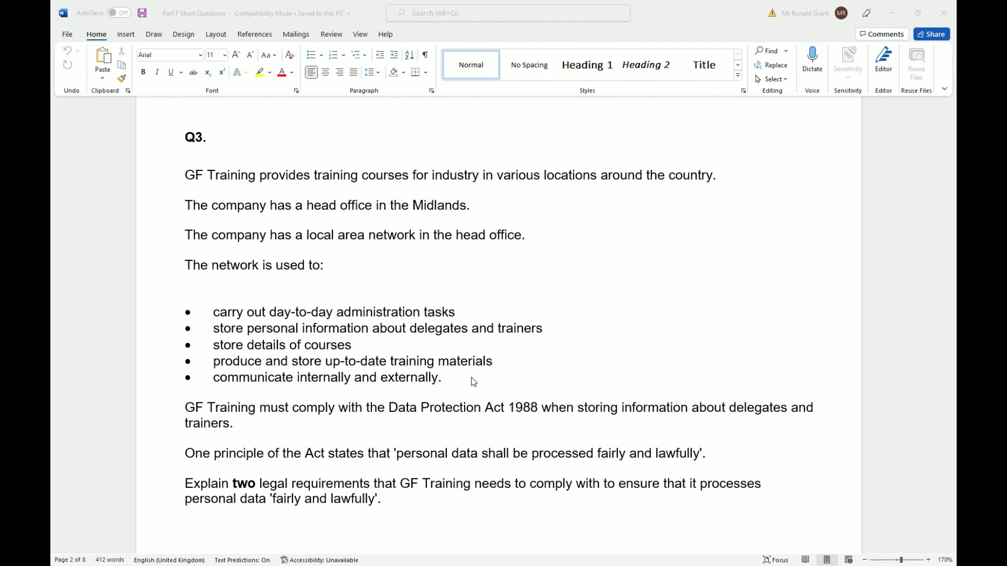
mouse_move(233, 403)
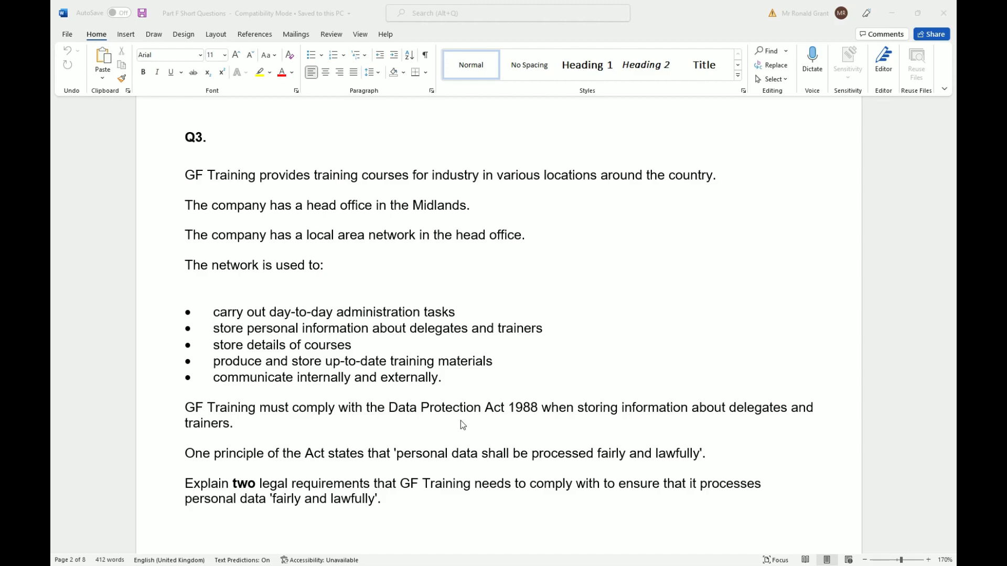
mouse_move(514, 422)
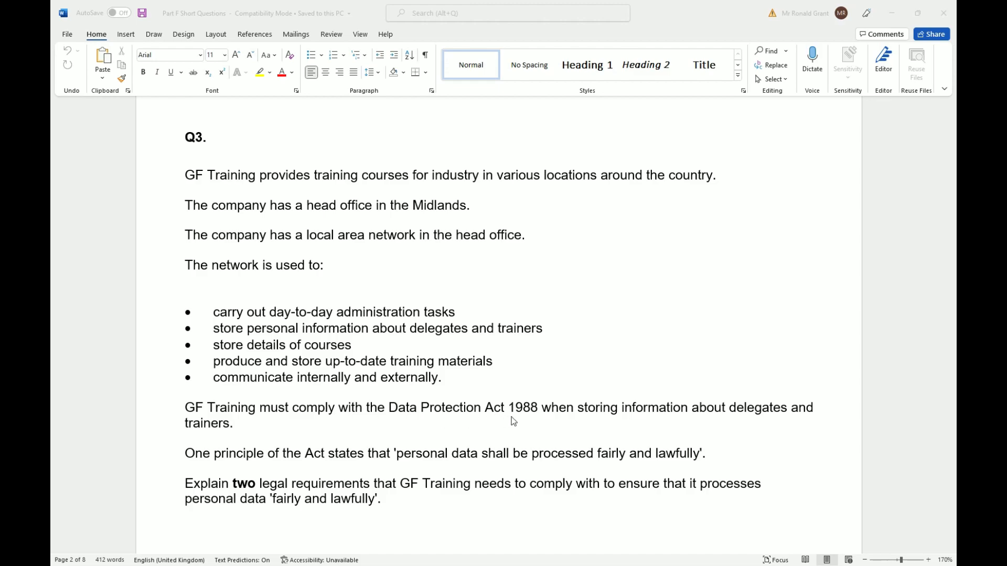
mouse_move(691, 415)
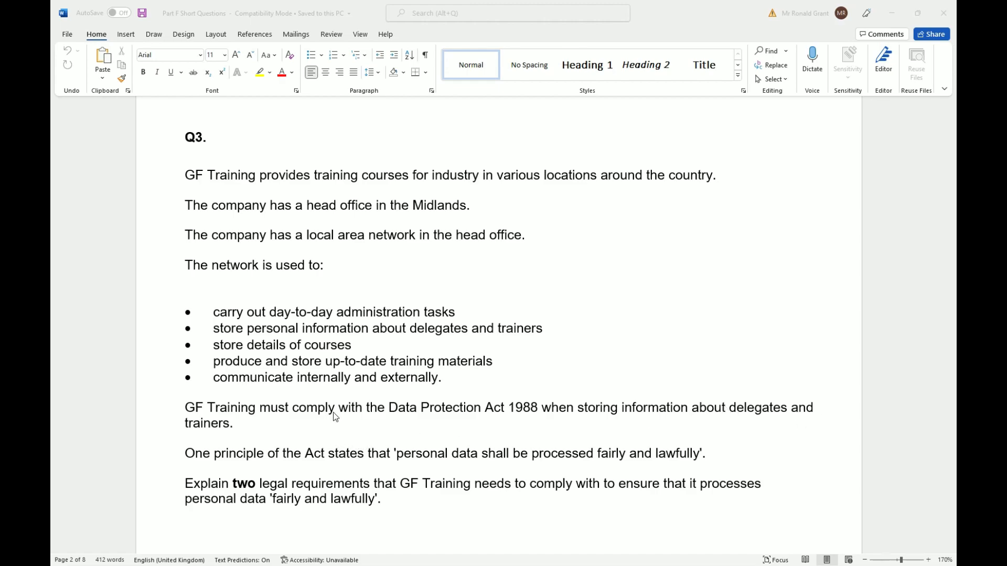
mouse_move(288, 478)
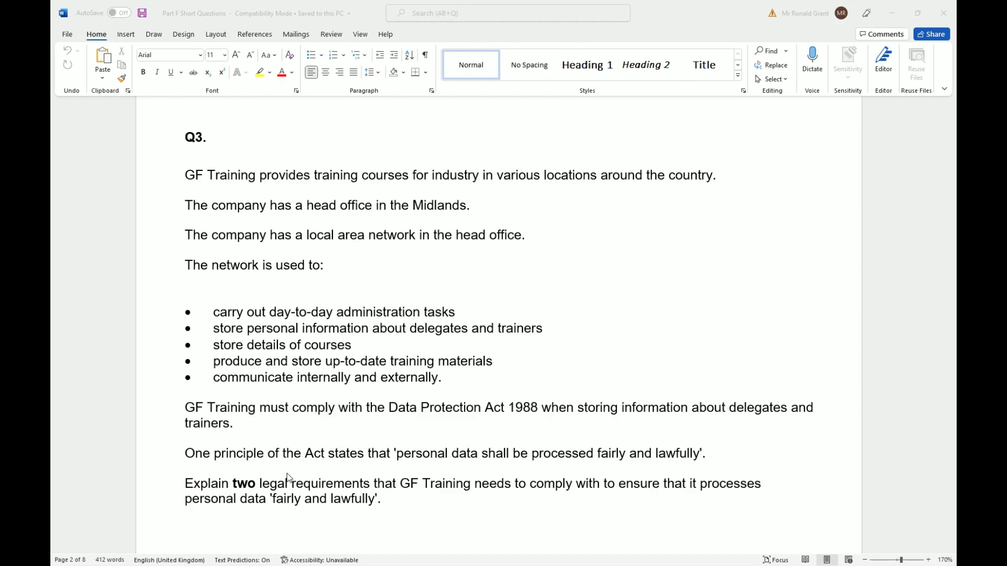
mouse_move(425, 466)
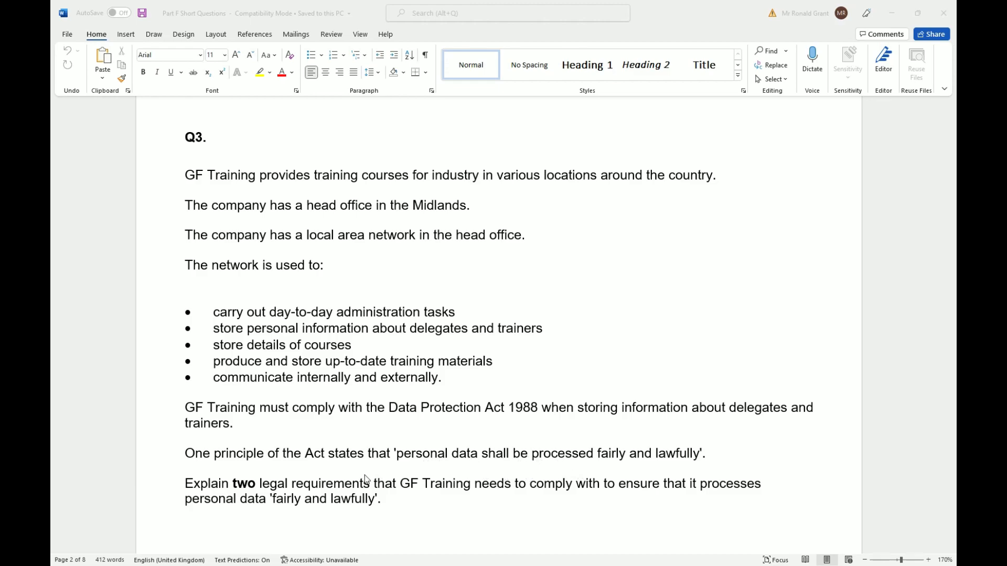
scroll(down, 3)
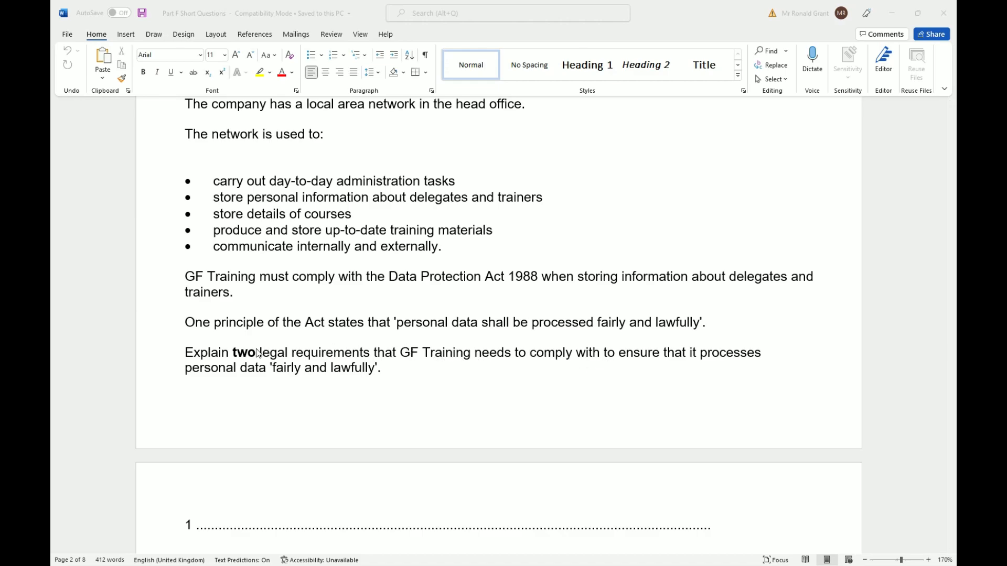
mouse_move(484, 371)
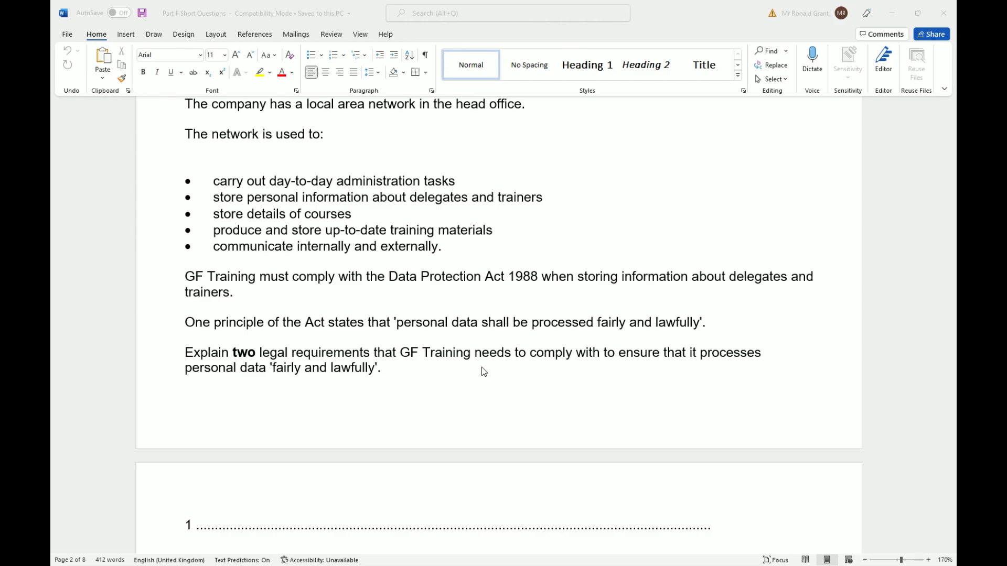
Scroll down to page 5 to show the Q3 mark scheme awarding up to four marks.
scroll(down, 3)
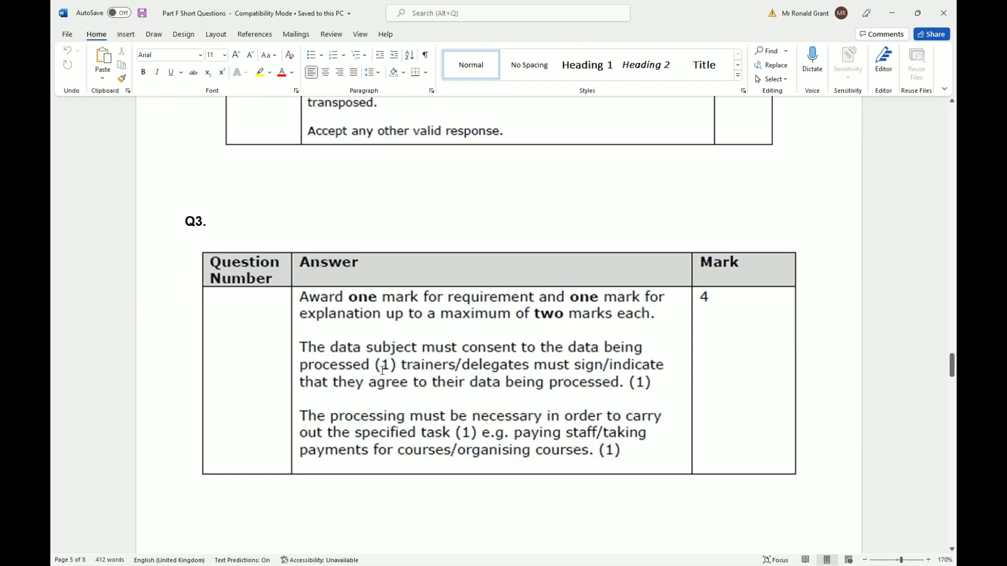
mouse_move(469, 373)
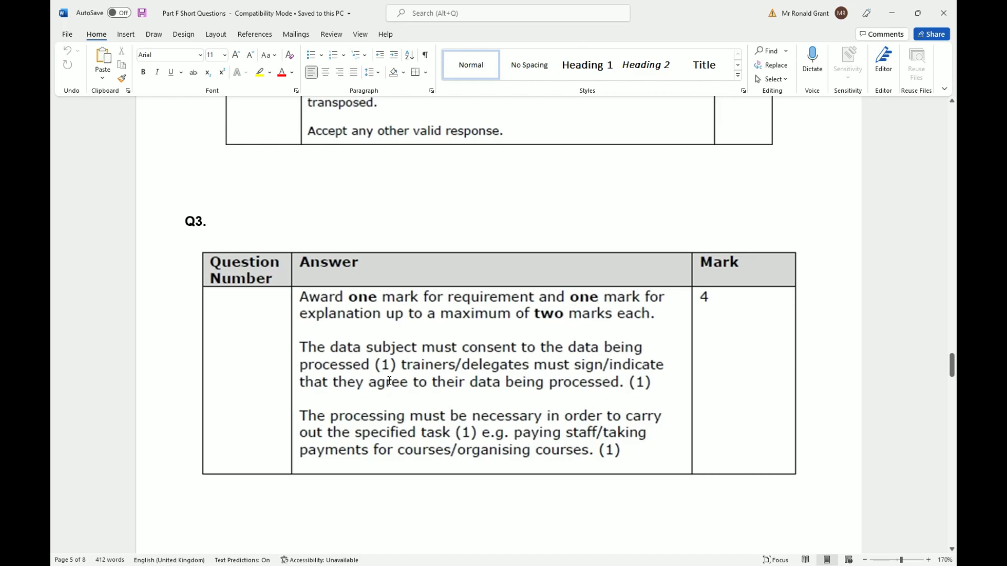
mouse_move(497, 413)
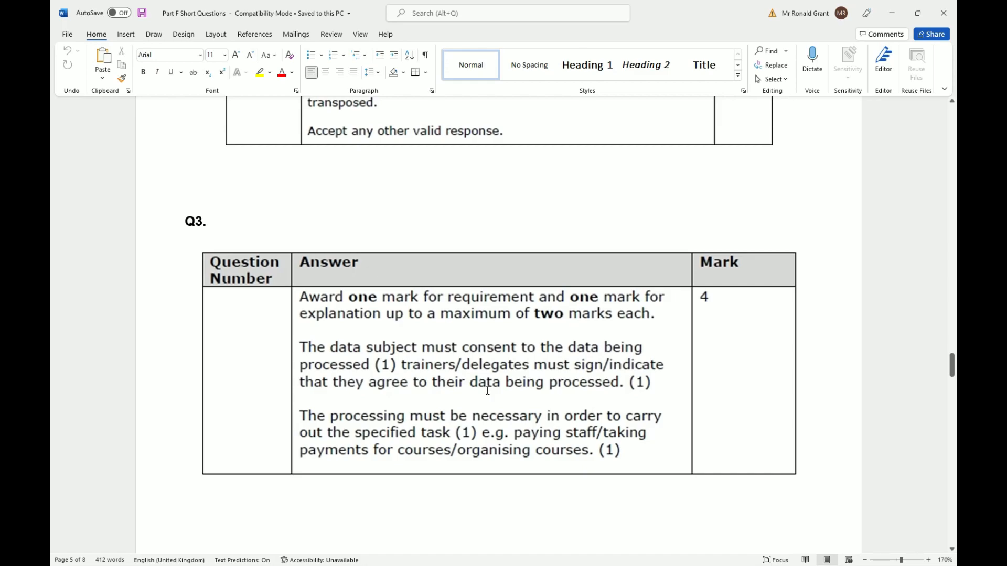
mouse_move(565, 403)
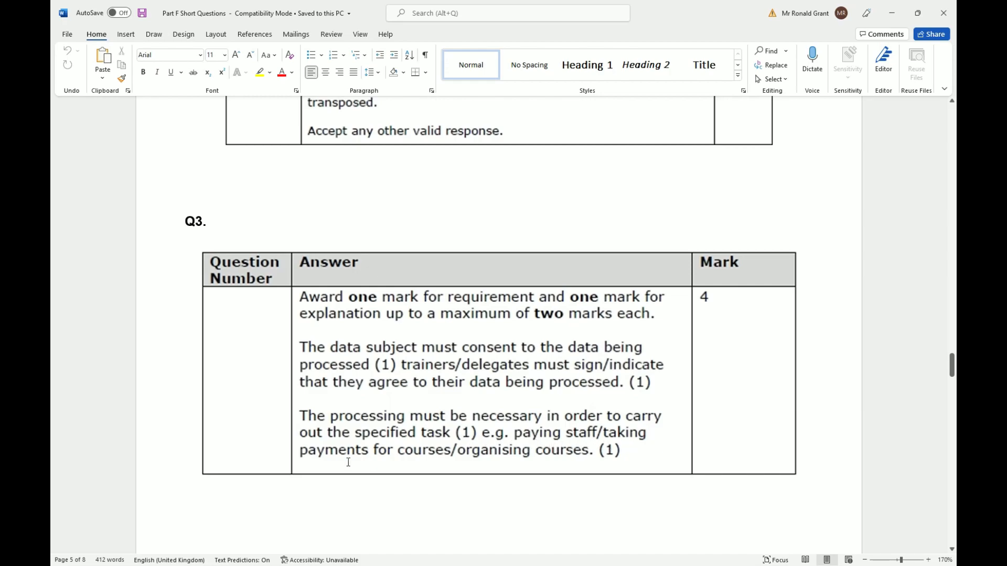
mouse_move(456, 464)
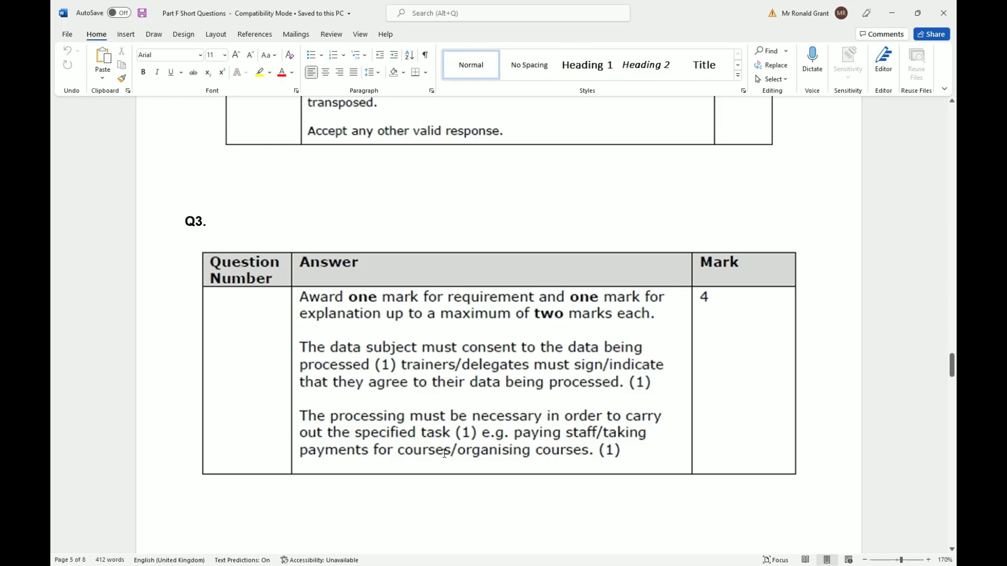
mouse_move(433, 438)
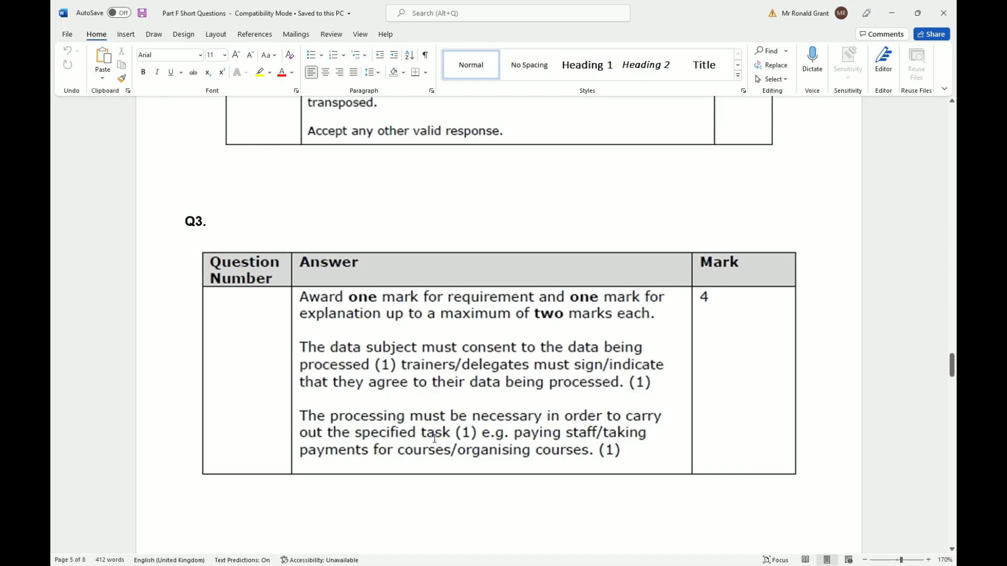